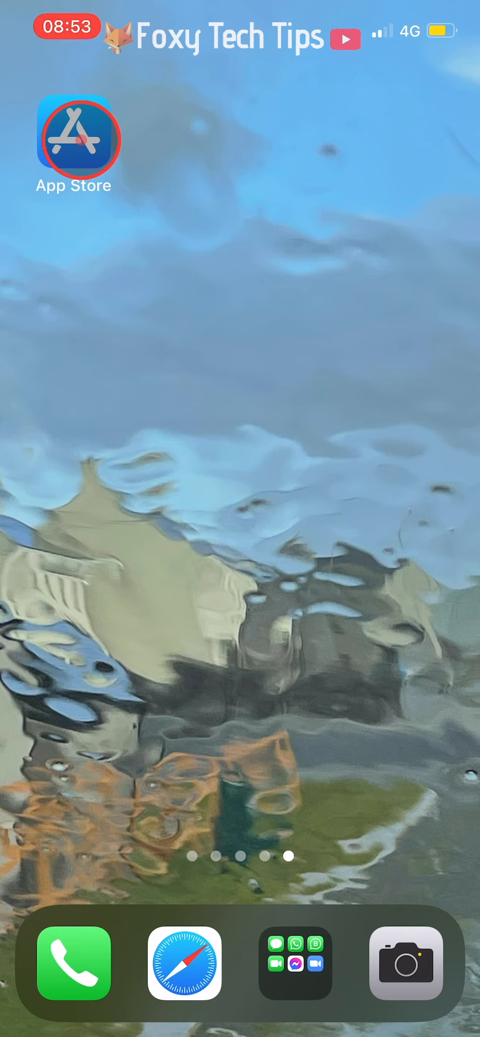
# - Find 'microsoft swiftkey keyboard' through App Store search and install it with GET
pyautogui.click(73, 137)
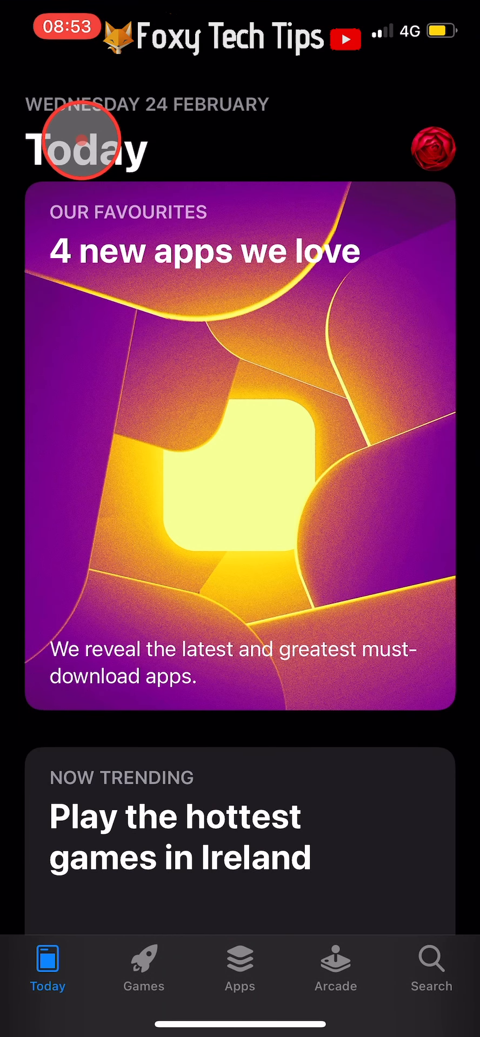
pyautogui.click(431, 975)
pyautogui.write('swiftke')
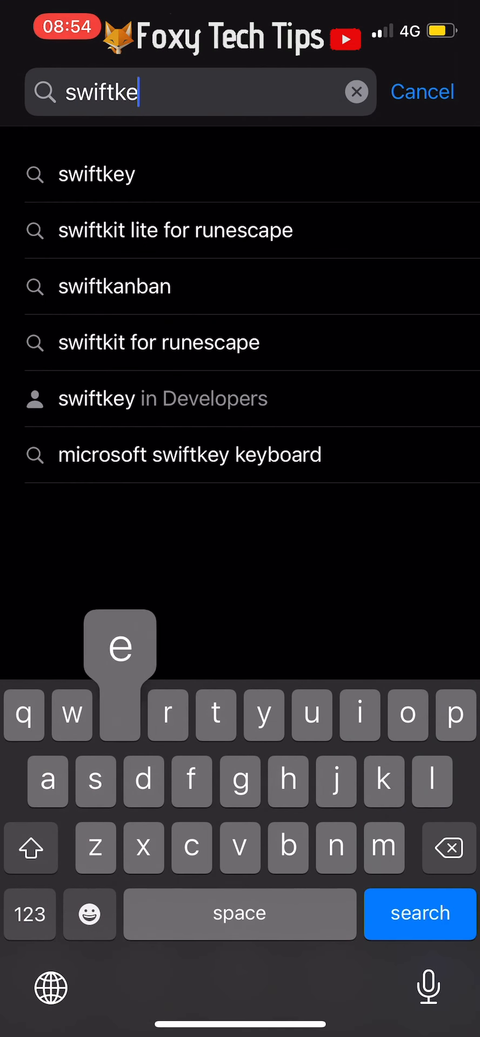
pyautogui.write('y')
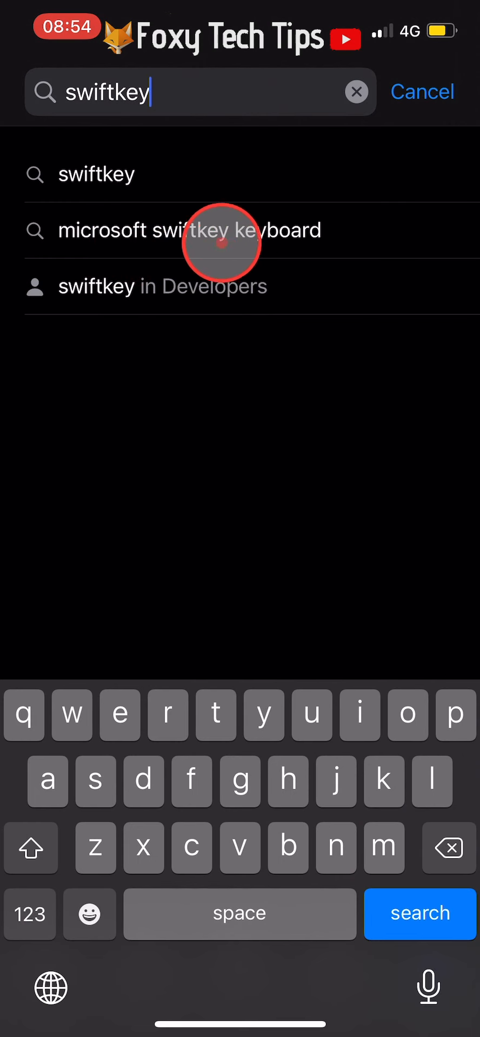
pyautogui.click(190, 229)
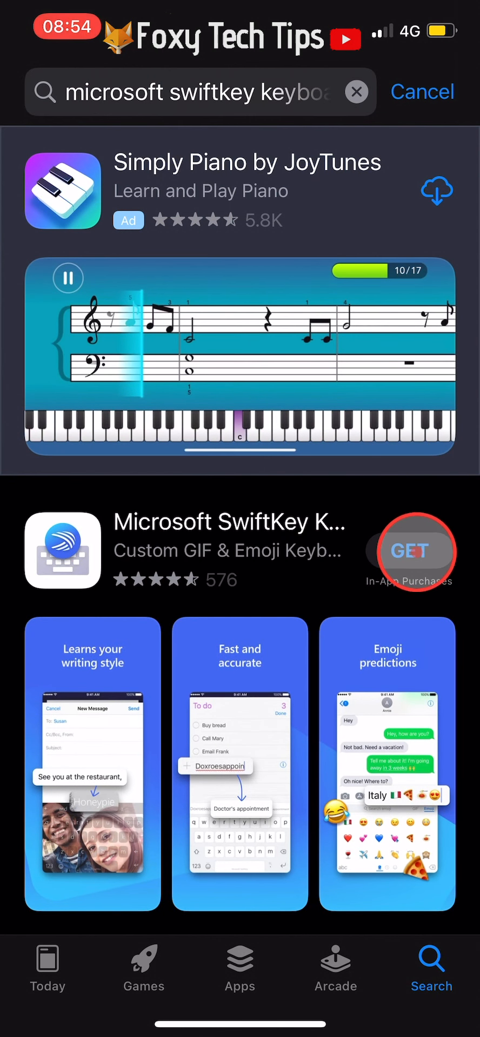
pyautogui.click(409, 550)
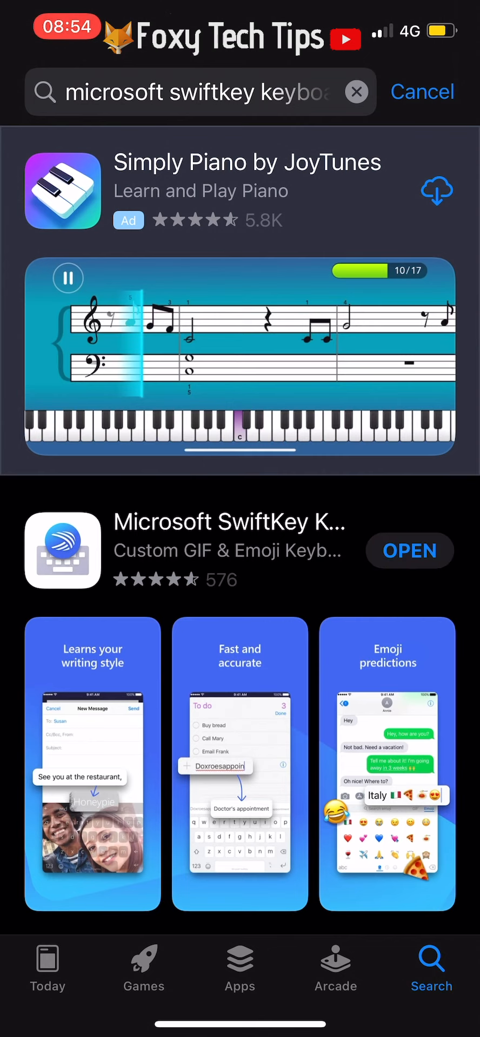
# - Launch SwiftKey, start setup, skip account sign-in and decline notifications
pyautogui.click(408, 550)
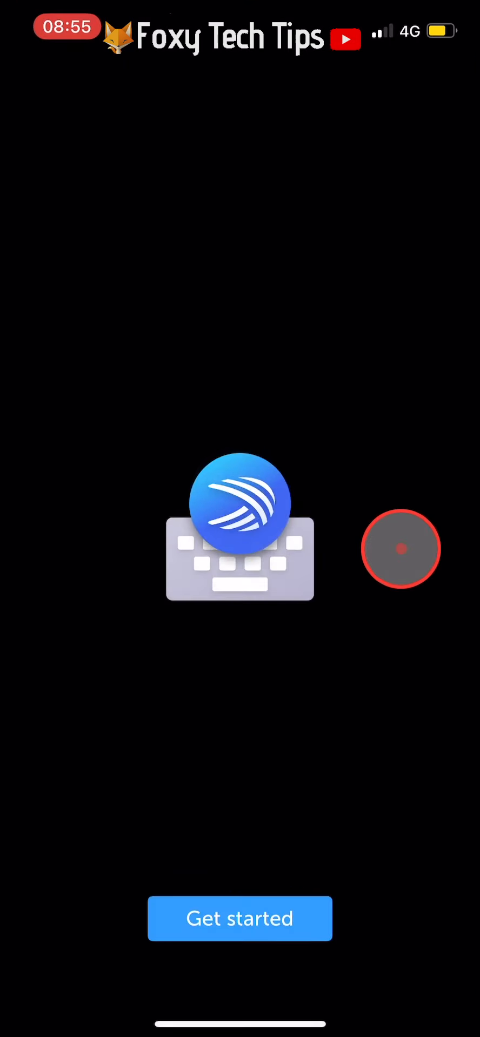
pyautogui.moveTo(231, 850)
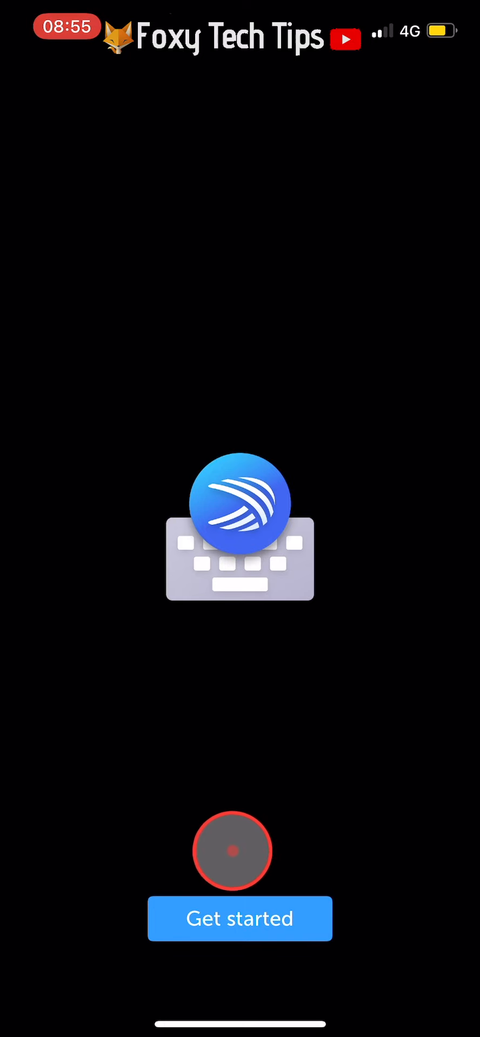
pyautogui.click(239, 919)
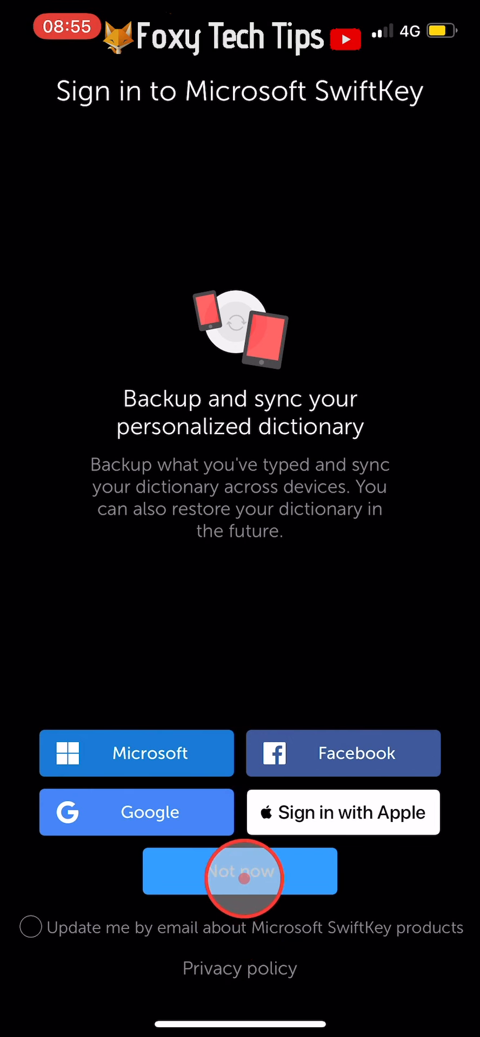
pyautogui.click(240, 871)
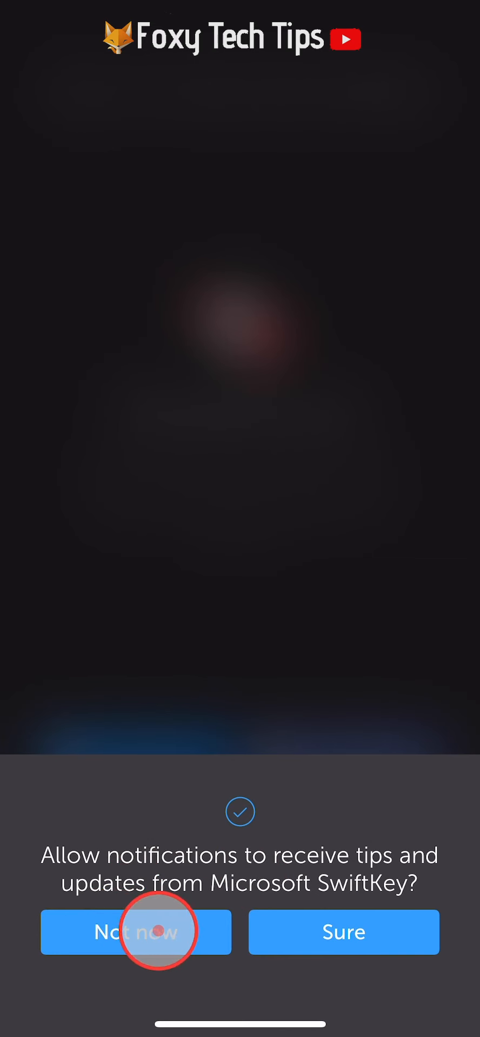
pyautogui.click(135, 932)
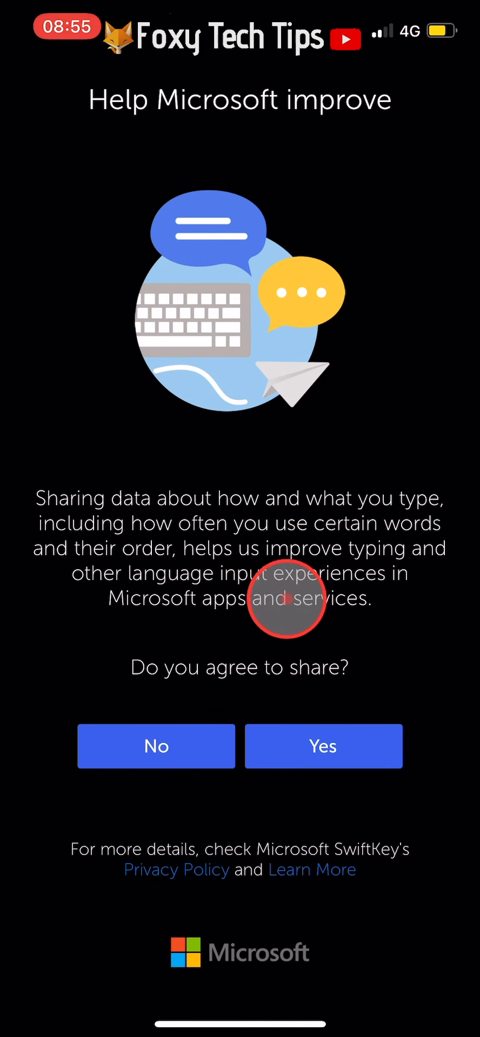
# - Decline sharing typing data with Microsoft to reach the enable-keyboard steps
pyautogui.click(323, 746)
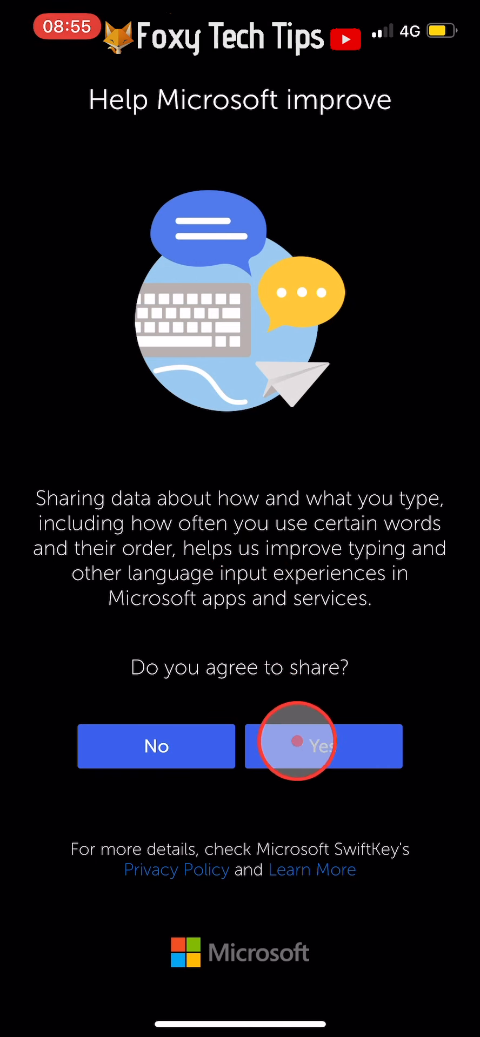
pyautogui.click(155, 746)
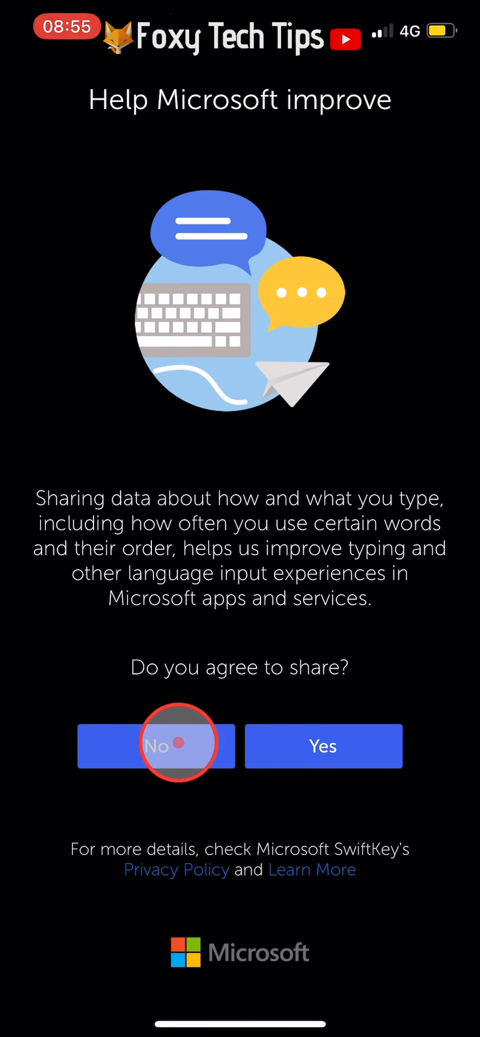
pyautogui.click(156, 746)
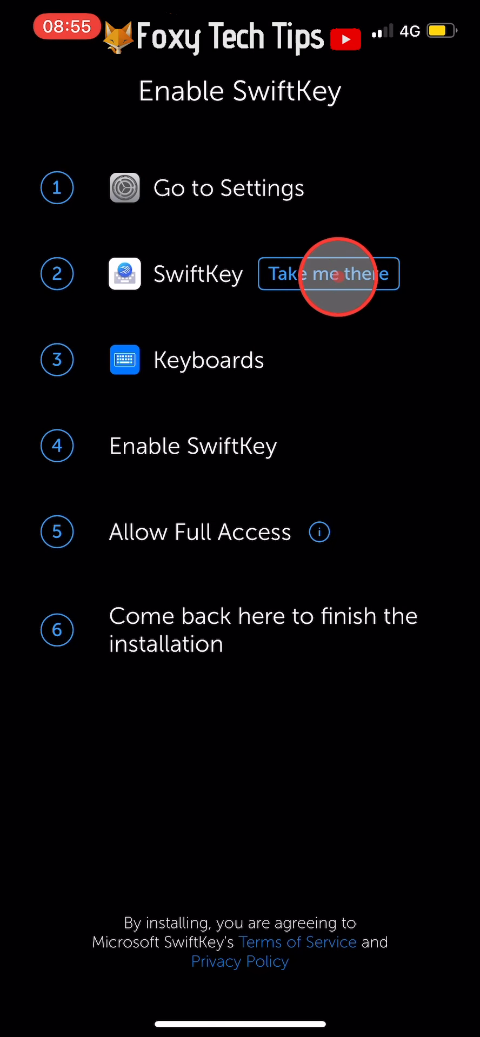
# - Switch on the SwiftKey keyboard in Settings and confirm Allow Full Access
pyautogui.click(327, 273)
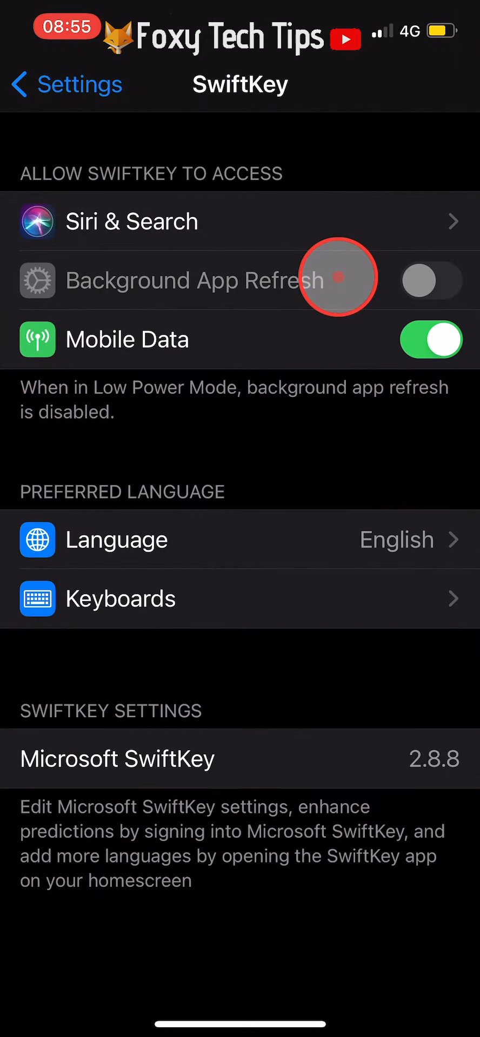
pyautogui.moveTo(237, 570)
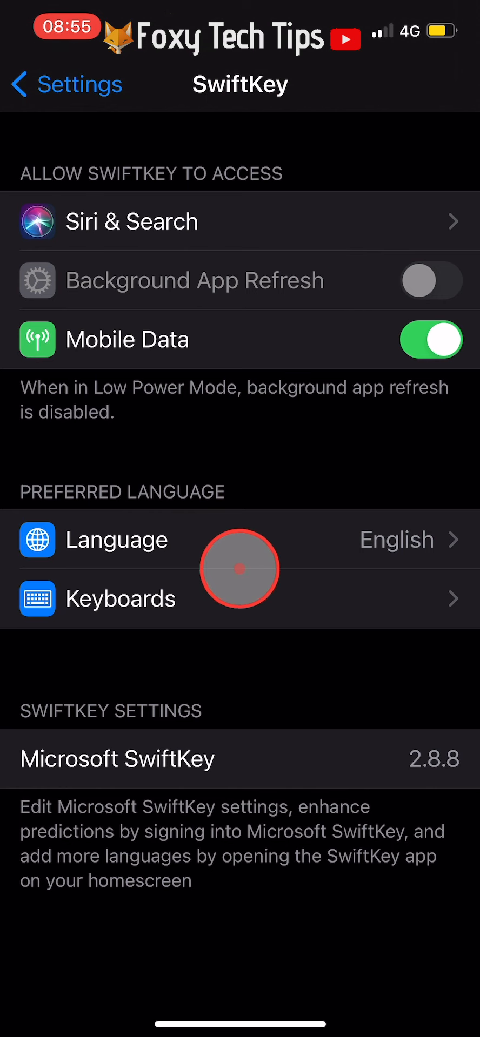
pyautogui.moveTo(170, 614)
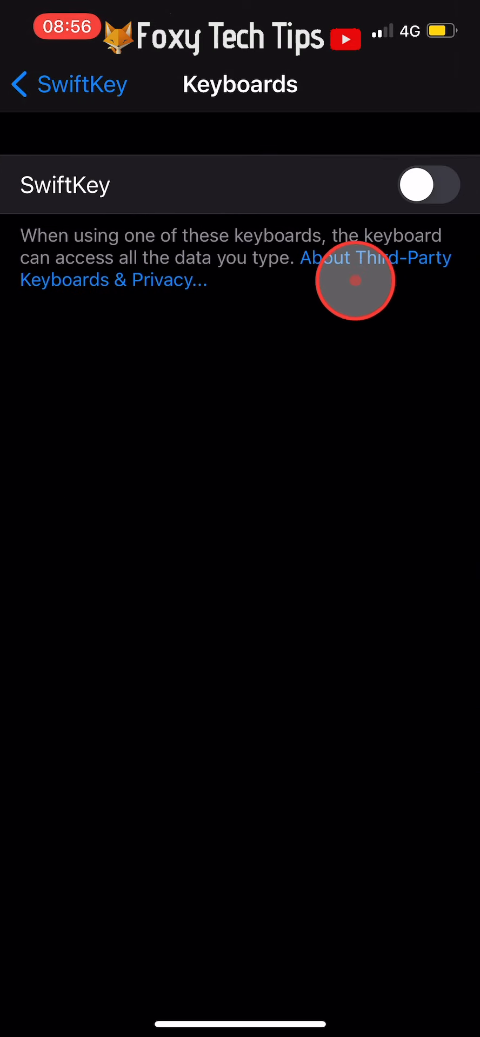
pyautogui.click(429, 185)
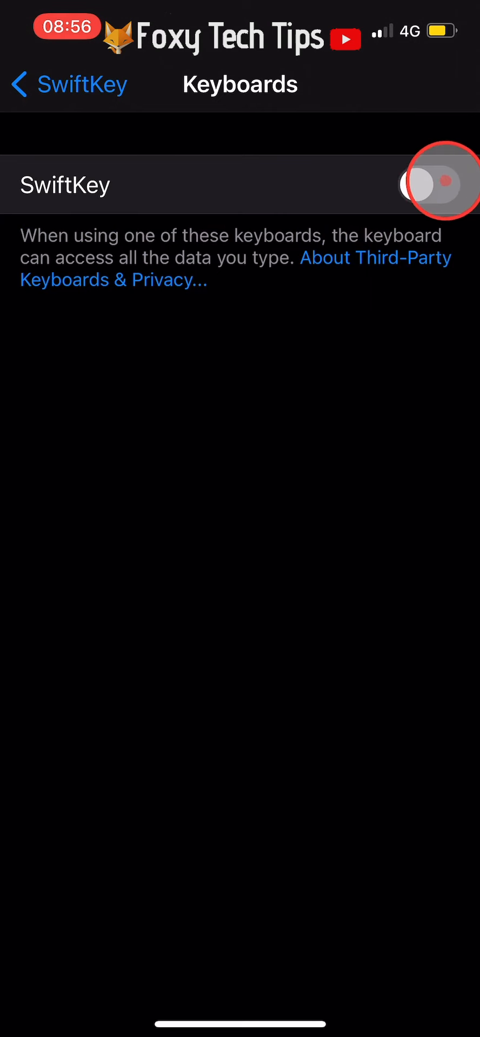
pyautogui.click(429, 185)
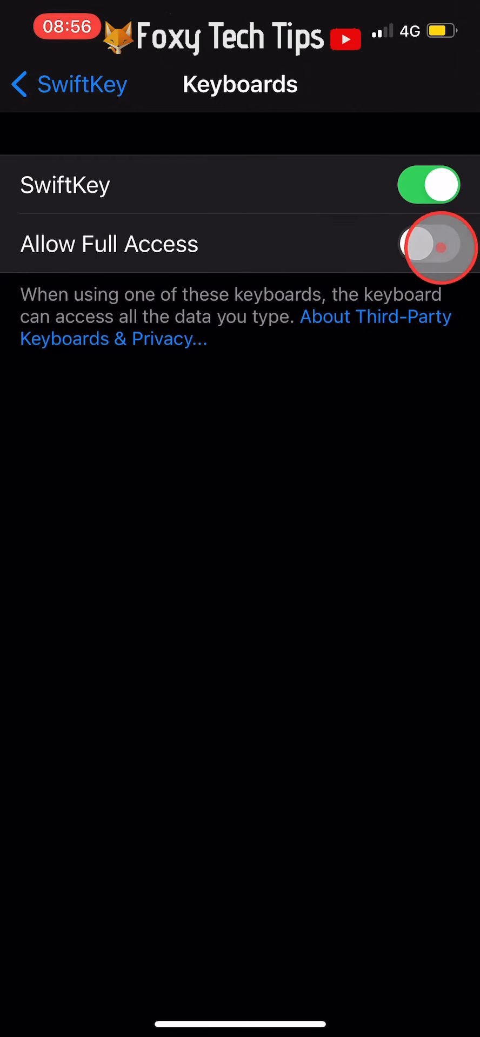
pyautogui.click(428, 244)
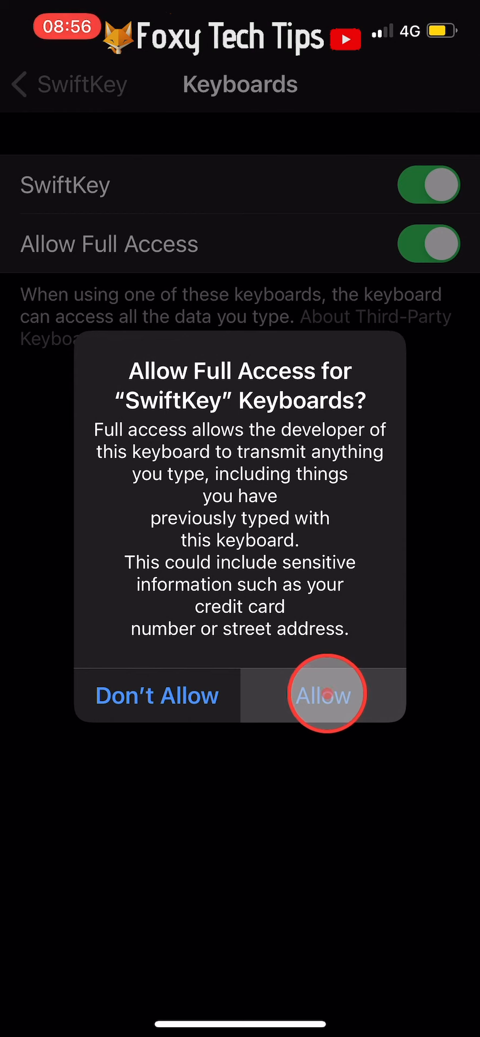
pyautogui.click(323, 695)
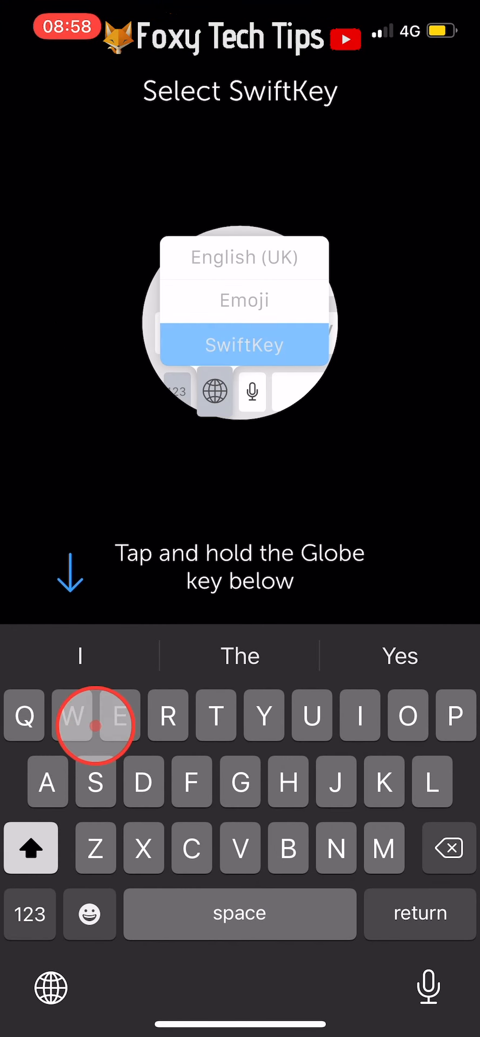
# - Select SwiftKey from the globe-key switcher and continue past Installation Successful
pyautogui.click(52, 992)
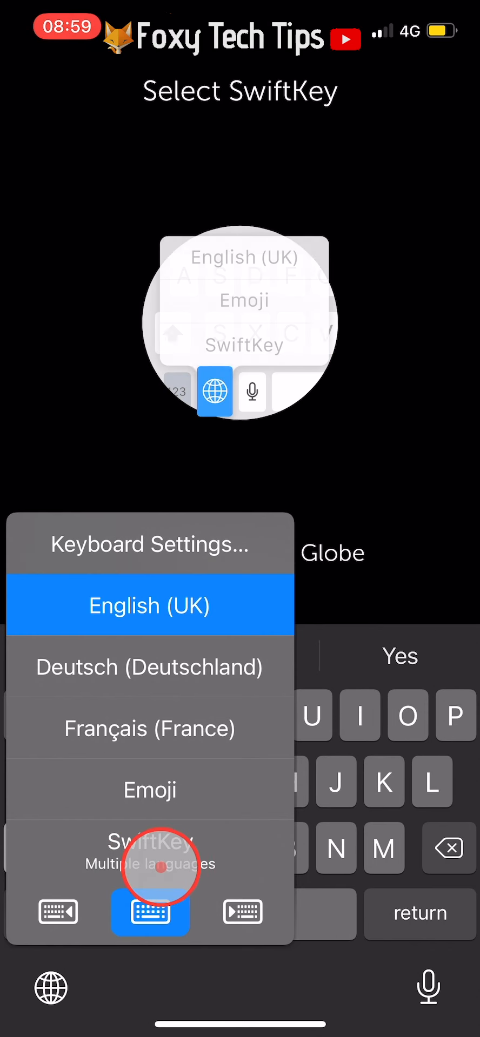
pyautogui.click(149, 860)
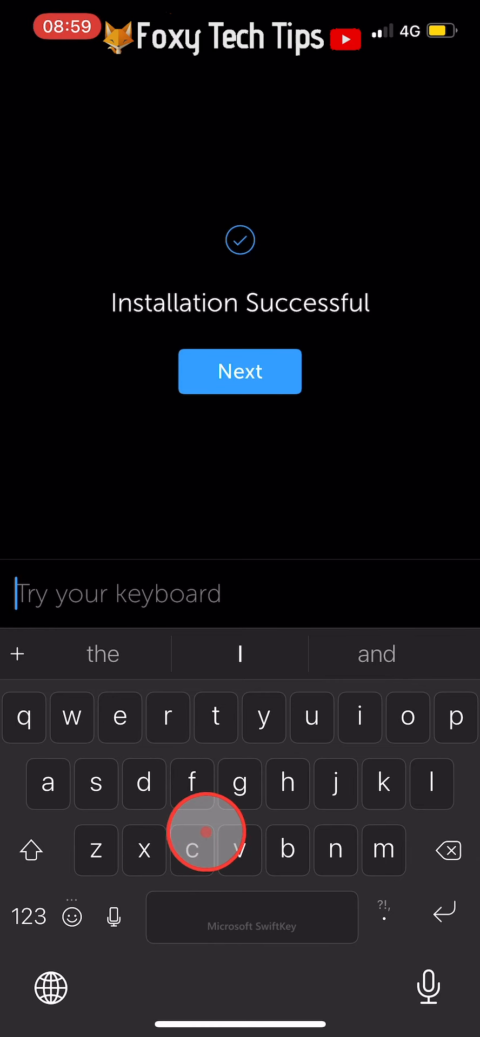
pyautogui.moveTo(249, 458)
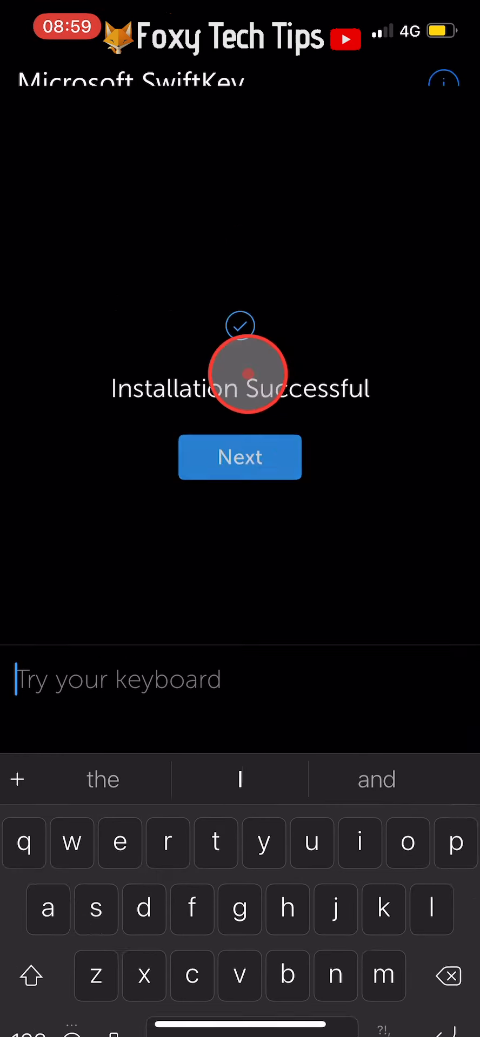
pyautogui.click(238, 457)
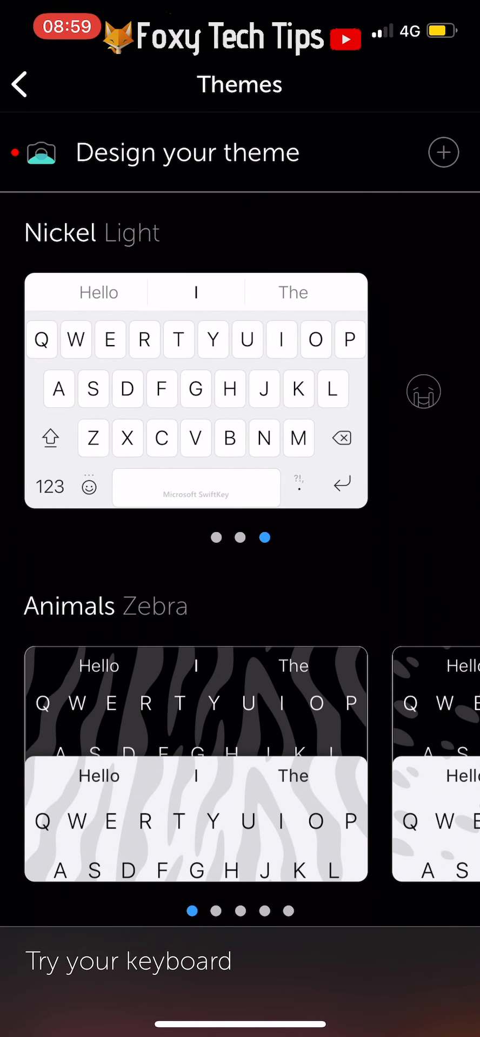
# - Scroll down through the built-in themes such as Nickel, Oxygen, Cogs and Zig Zag
pyautogui.scroll(-3)
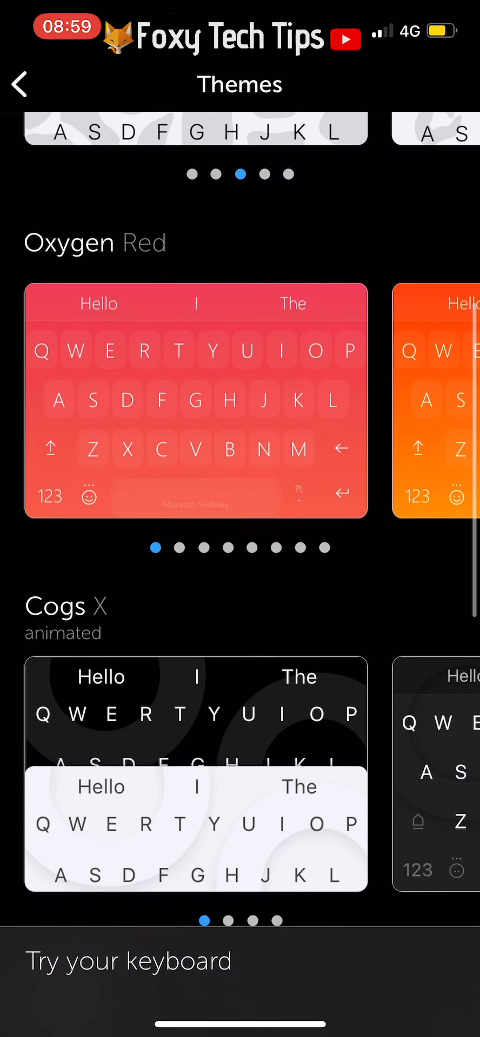
pyautogui.scroll(-3)
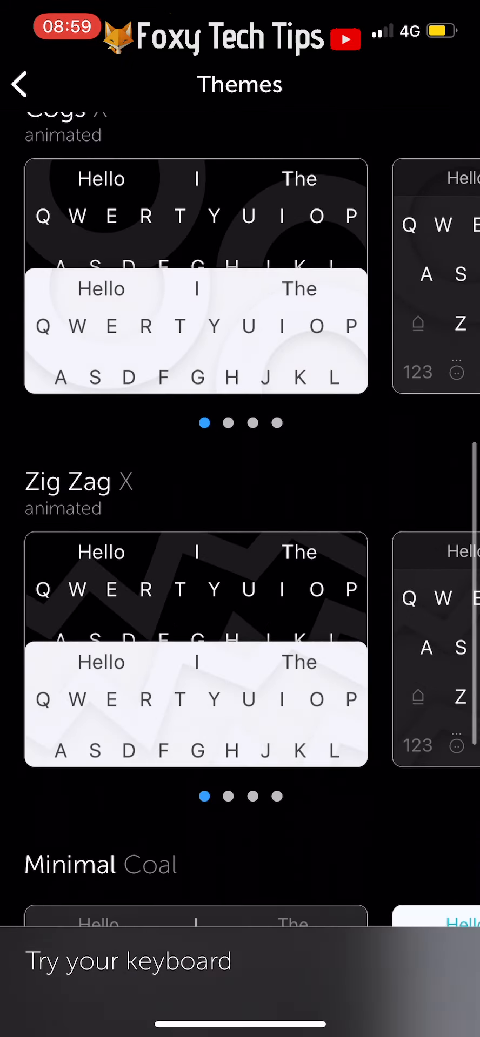
pyautogui.scroll(-3)
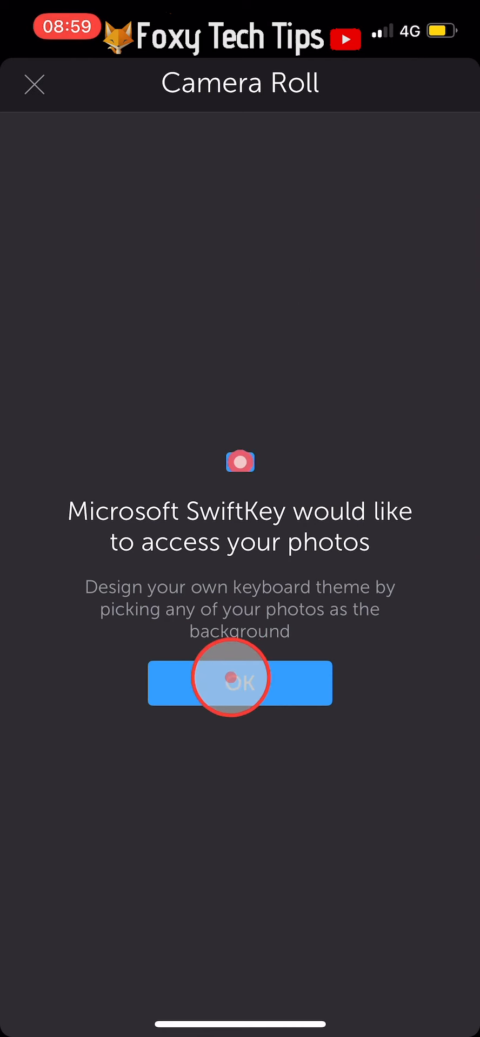
# - Grant photo access and accept the framed moorland photo as the theme background
pyautogui.click(240, 682)
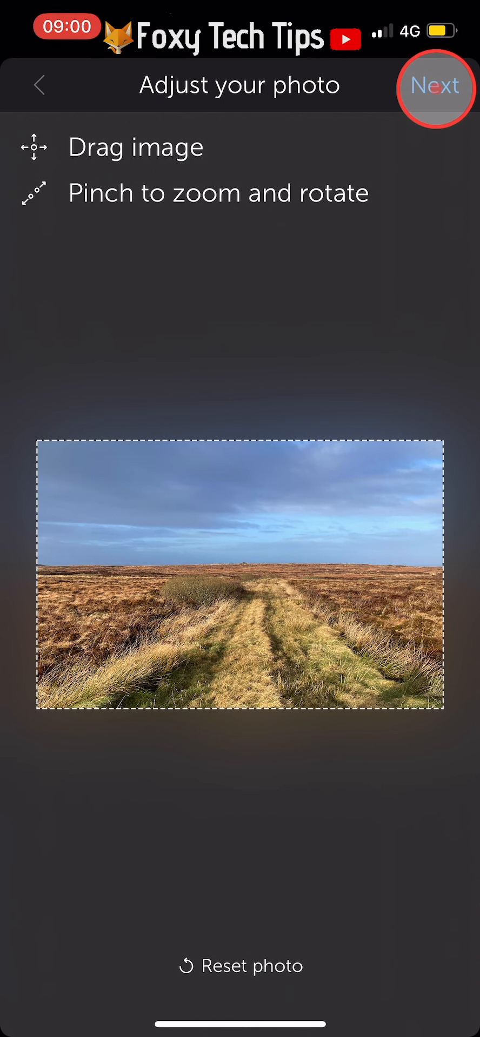
pyautogui.click(434, 84)
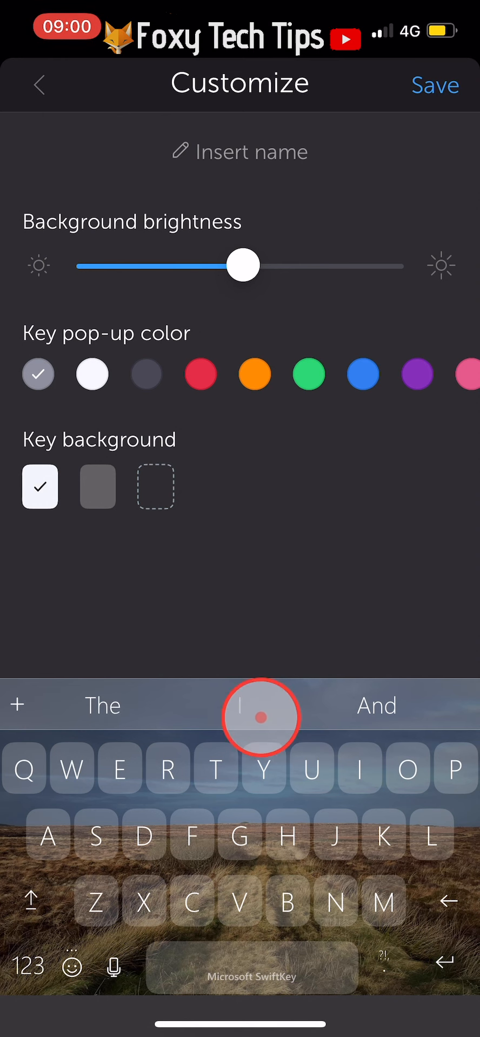
pyautogui.moveTo(287, 884)
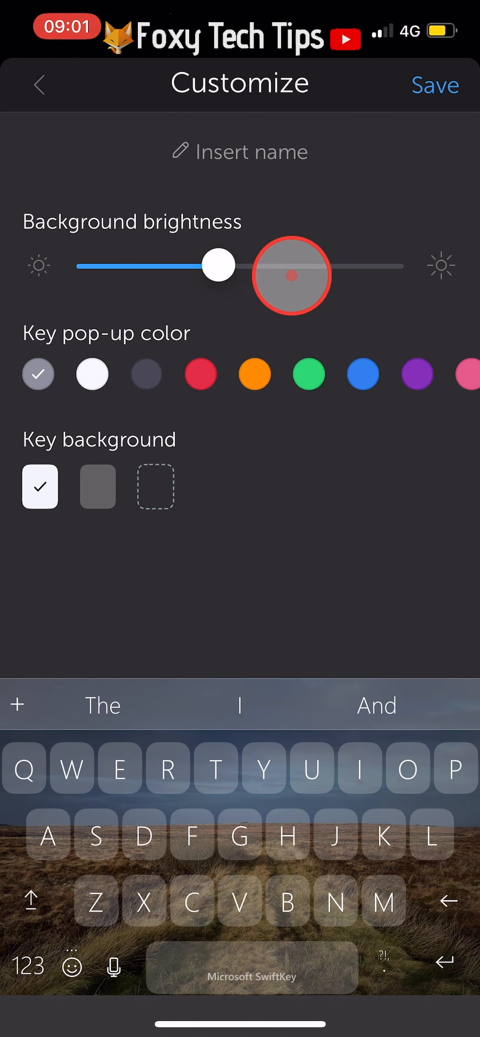
# - Brighten the background, choose blue key pop-ups and grey key backgrounds, and save the theme
pyautogui.moveTo(218, 266); pyautogui.dragTo(329, 266)
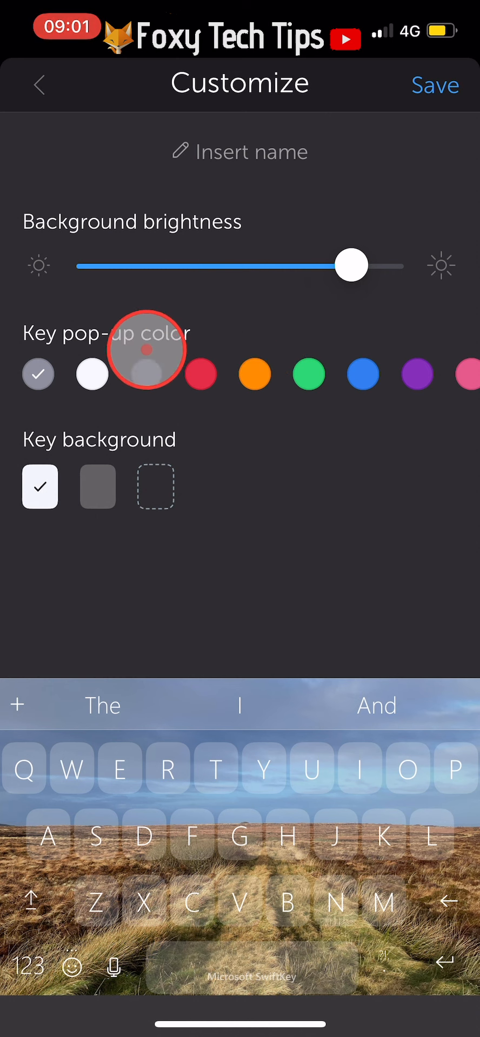
pyautogui.click(201, 375)
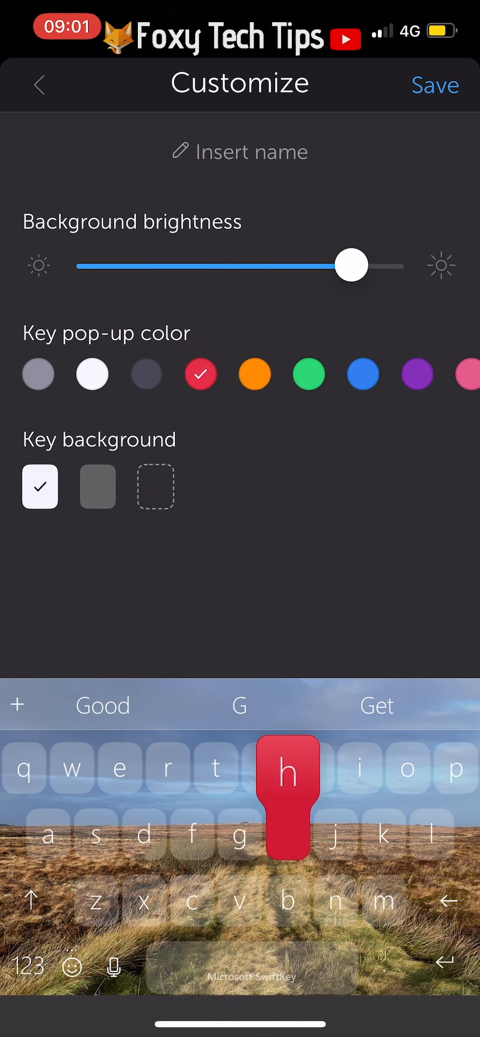
pyautogui.click(362, 375)
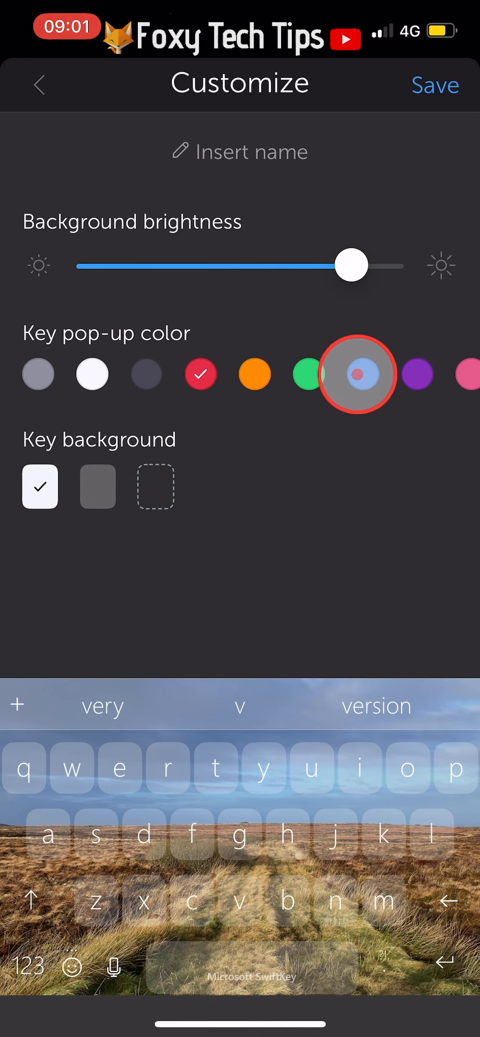
pyautogui.click(362, 374)
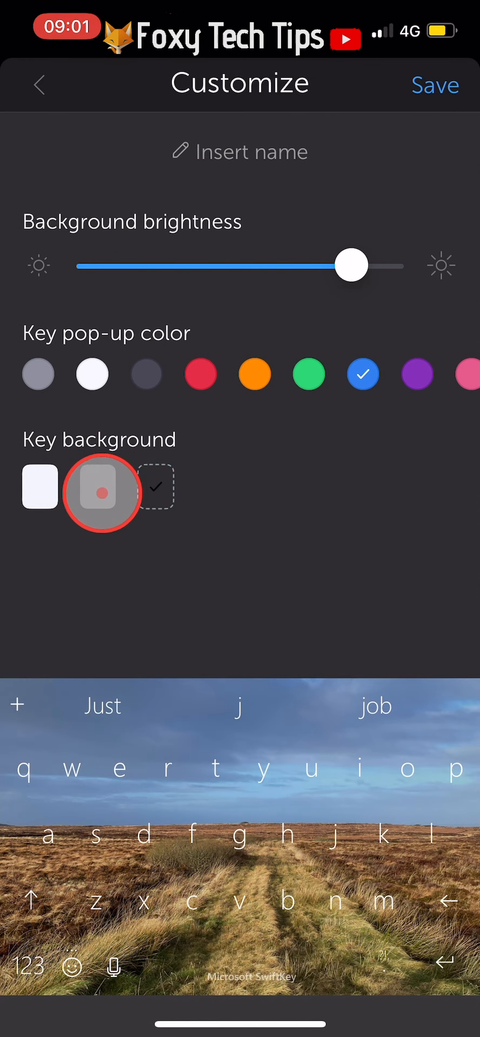
pyautogui.click(157, 488)
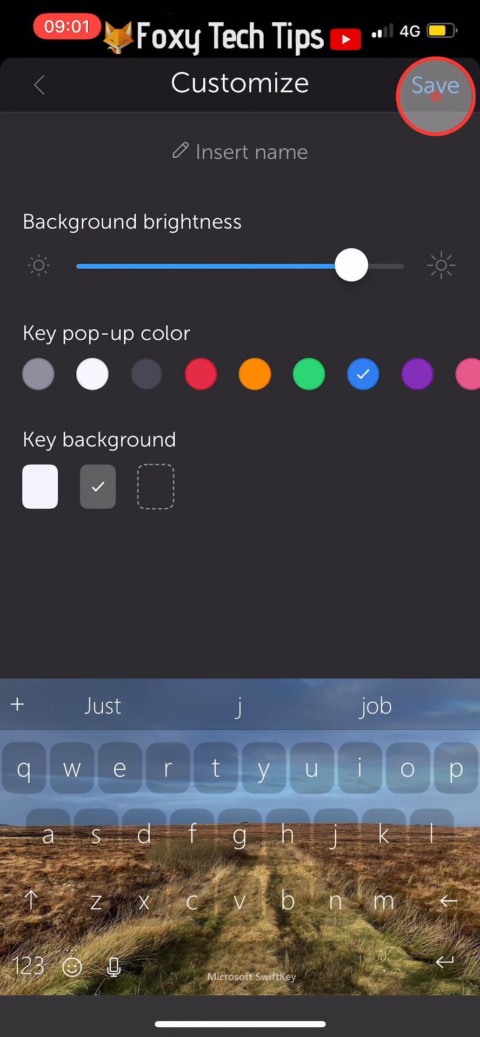
pyautogui.click(434, 97)
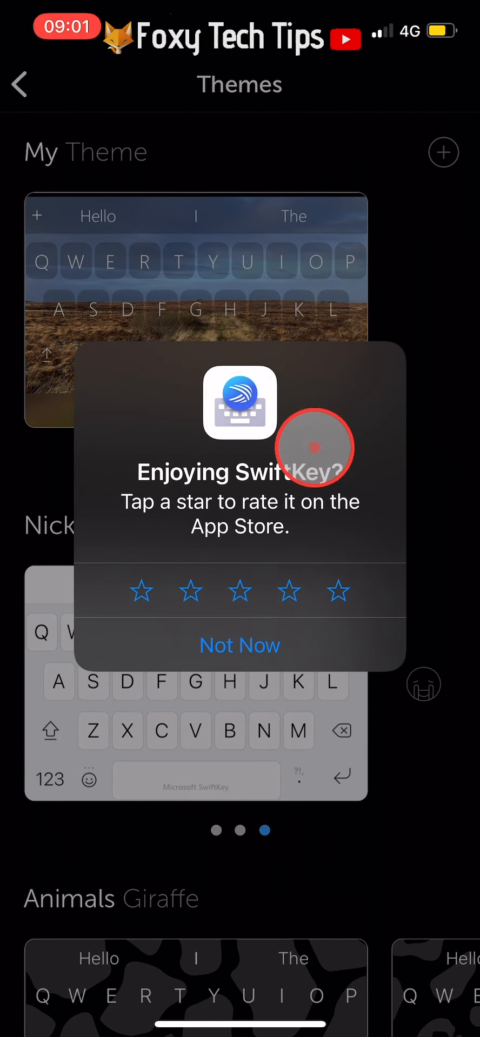
# - Dismiss the rating prompt with Not Now and select the My Theme photo theme
pyautogui.click(240, 645)
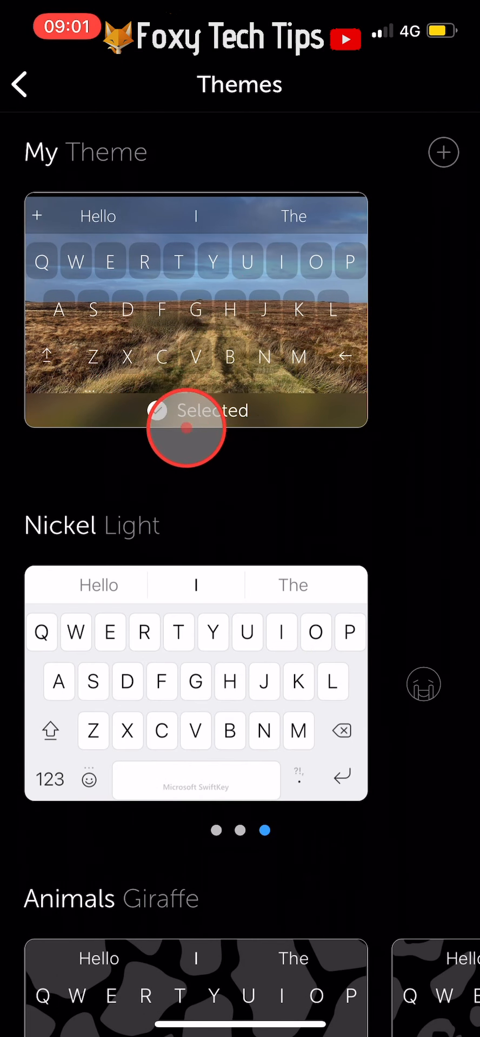
pyautogui.click(185, 428)
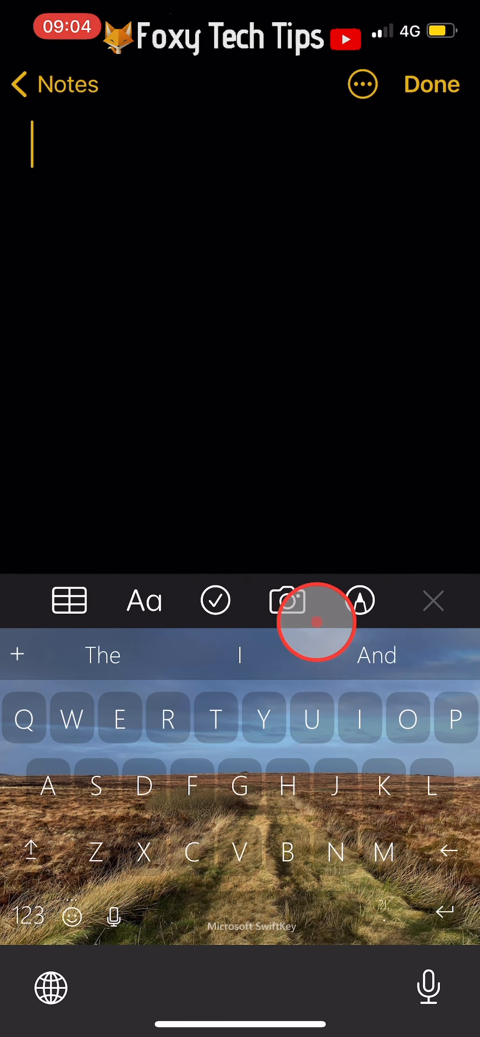
pyautogui.moveTo(377, 785)
pyautogui.write('Sub')
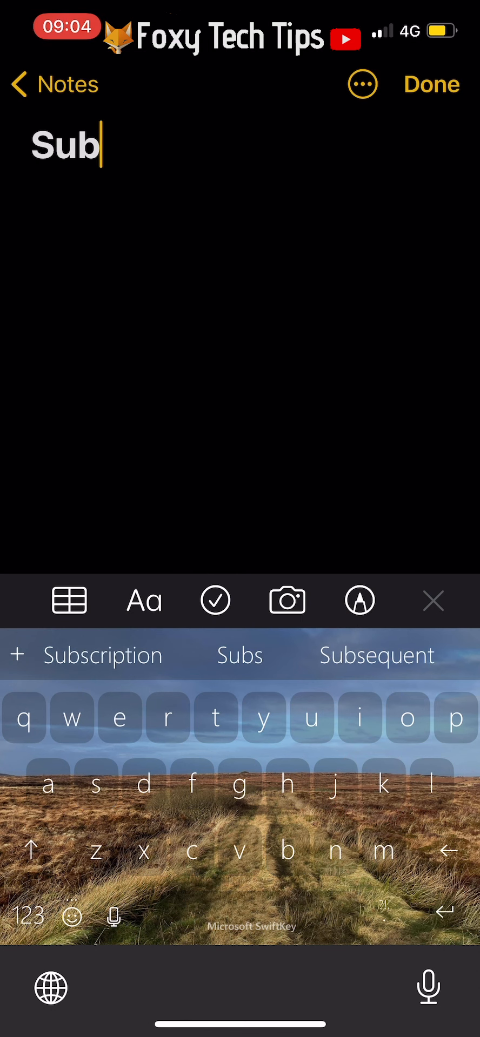
# - Finish typing 'Subscribe' in the note on the photo-themed SwiftKey keyboard
pyautogui.click(239, 655)
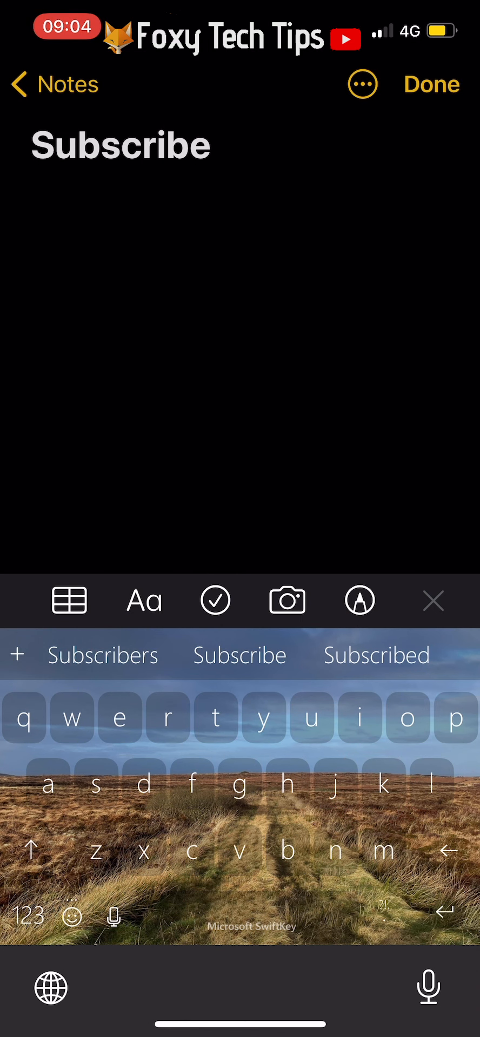